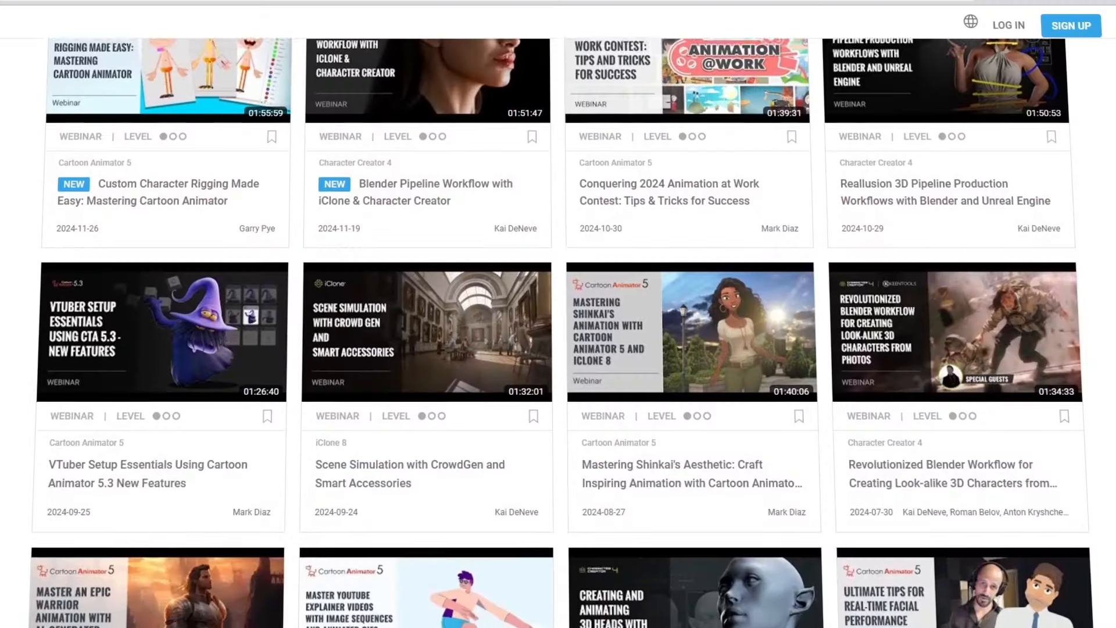
# Step: Scroll the Cartoon Animator webinar grid, then reach the Contest 2024 Animation@Work page
pyautogui.scroll(-3)
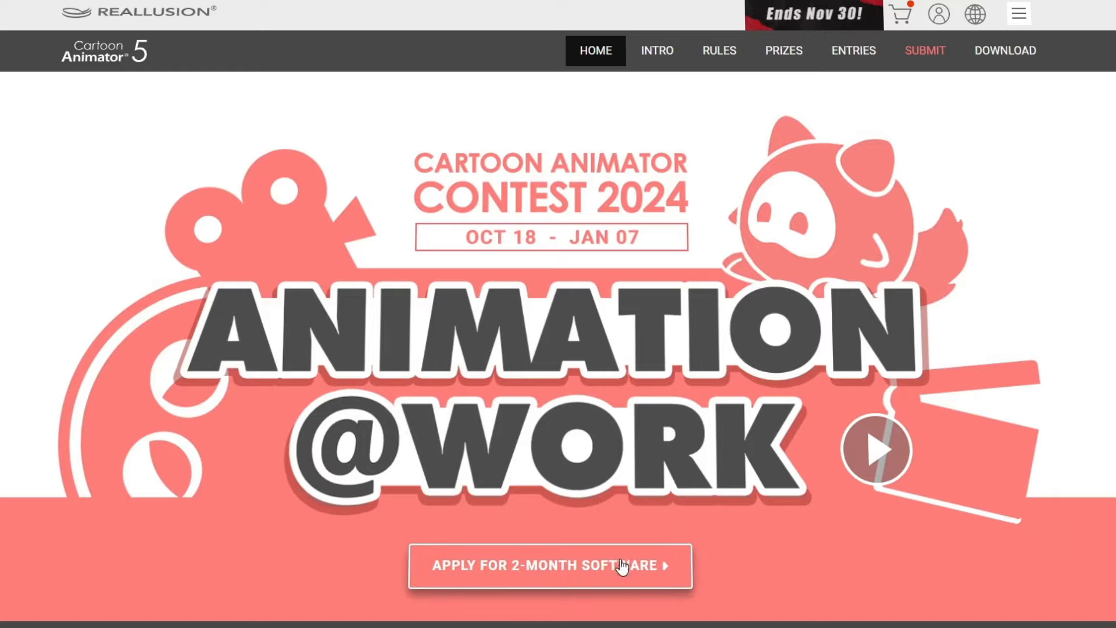
# Step: Return to the webinar library tab and scroll past 2024 to the 2023 Cartoon Animator webinars
pyautogui.click(550, 564)
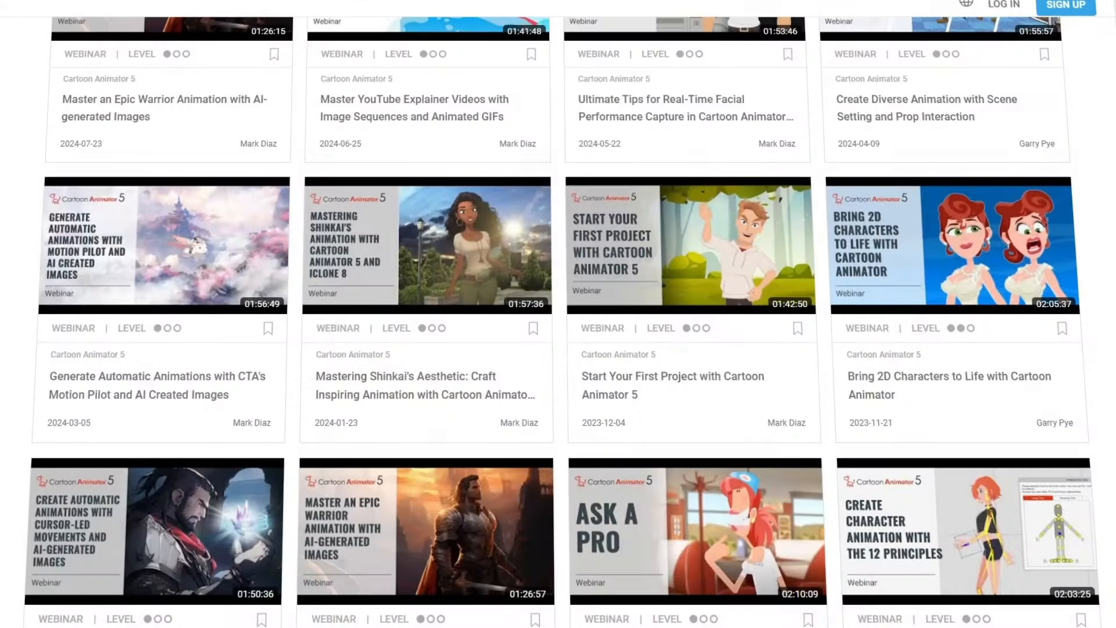
pyautogui.scroll(-3)
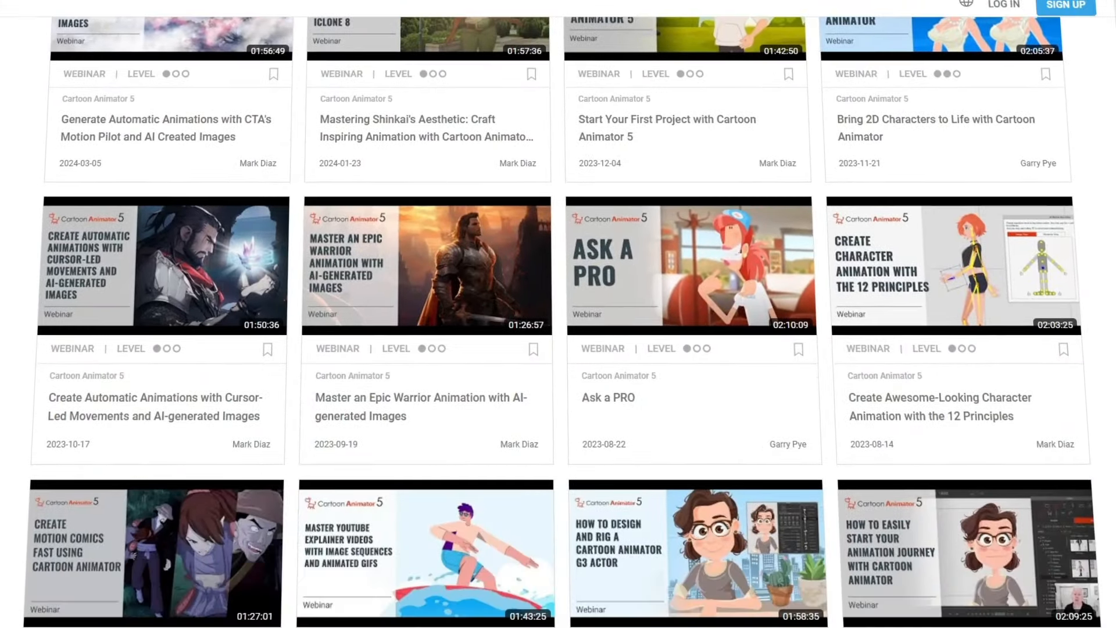